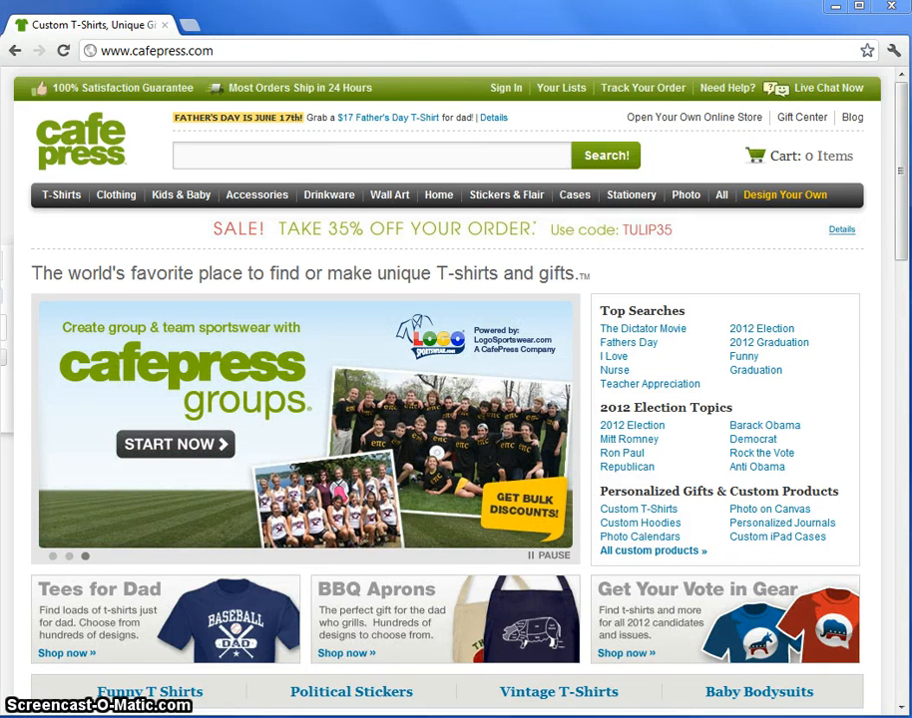
{"action": "mouse_move", "coordinate": [818, 243]}
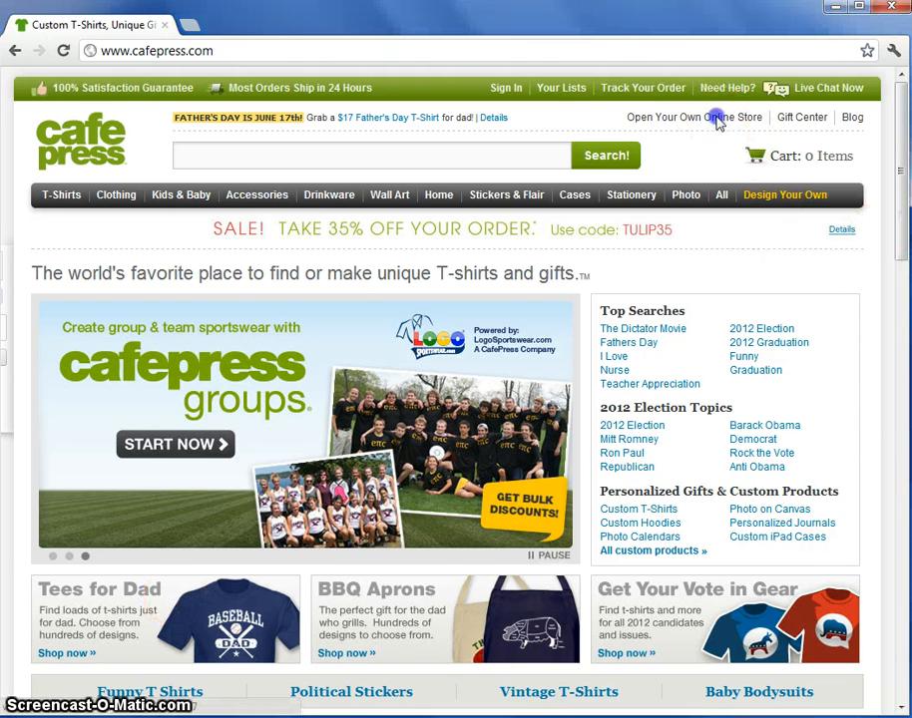
- Go from the store's open-your-own-store page to Create My Shop's sign-up form
{"action": "left_click", "coordinate": [713, 117]}
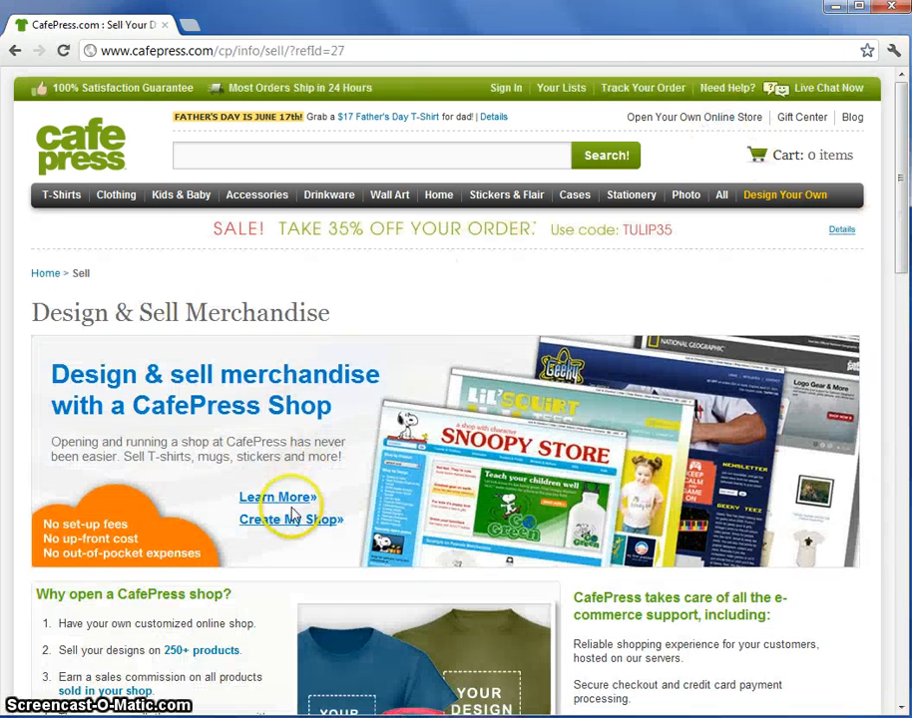
{"action": "left_click", "coordinate": [288, 519]}
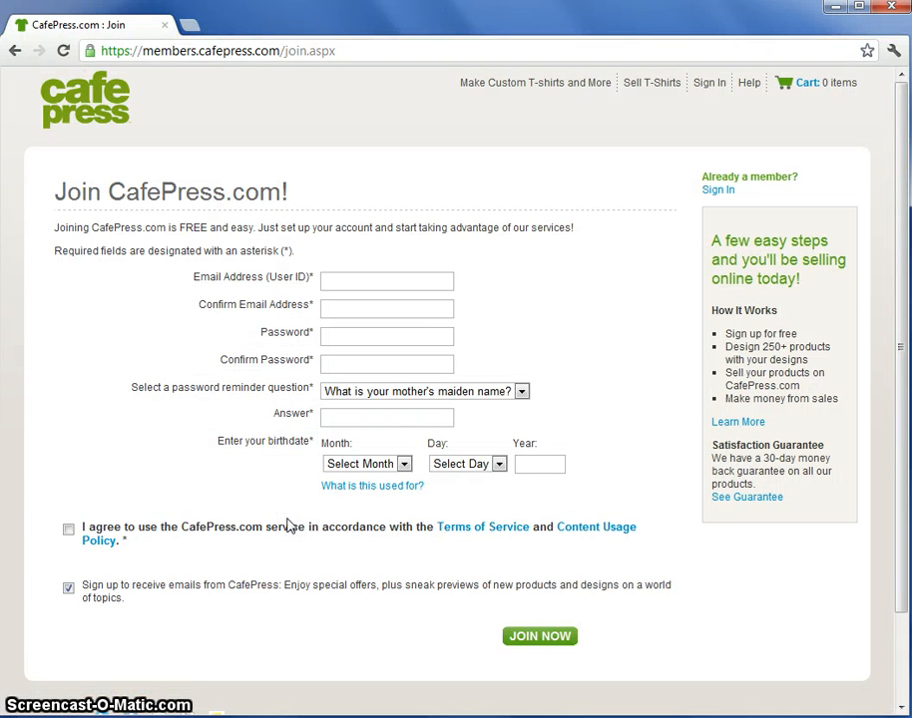
{"action": "left_click", "coordinate": [386, 281]}
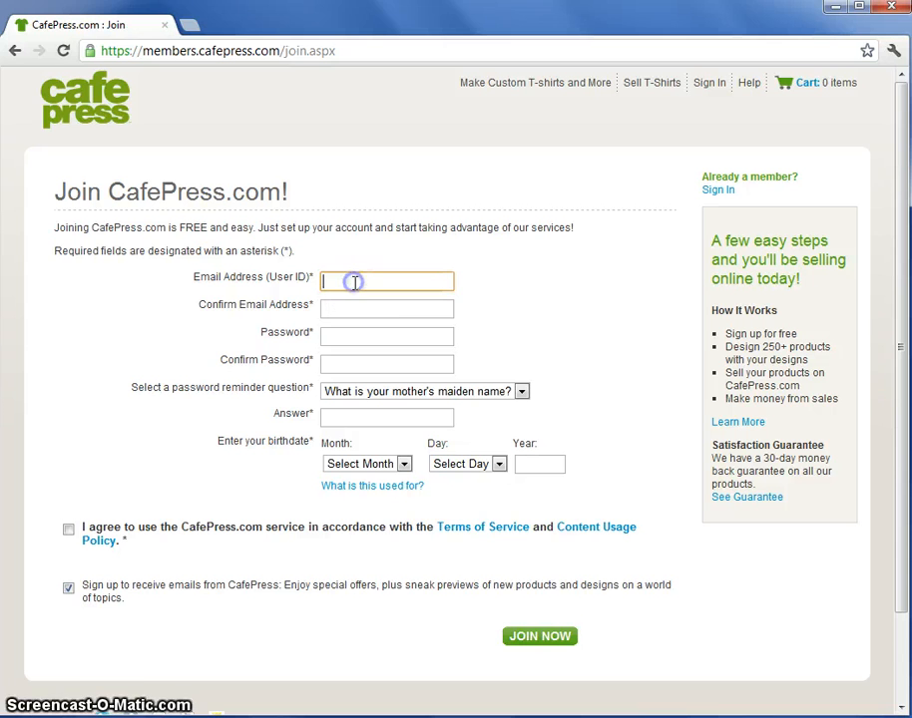
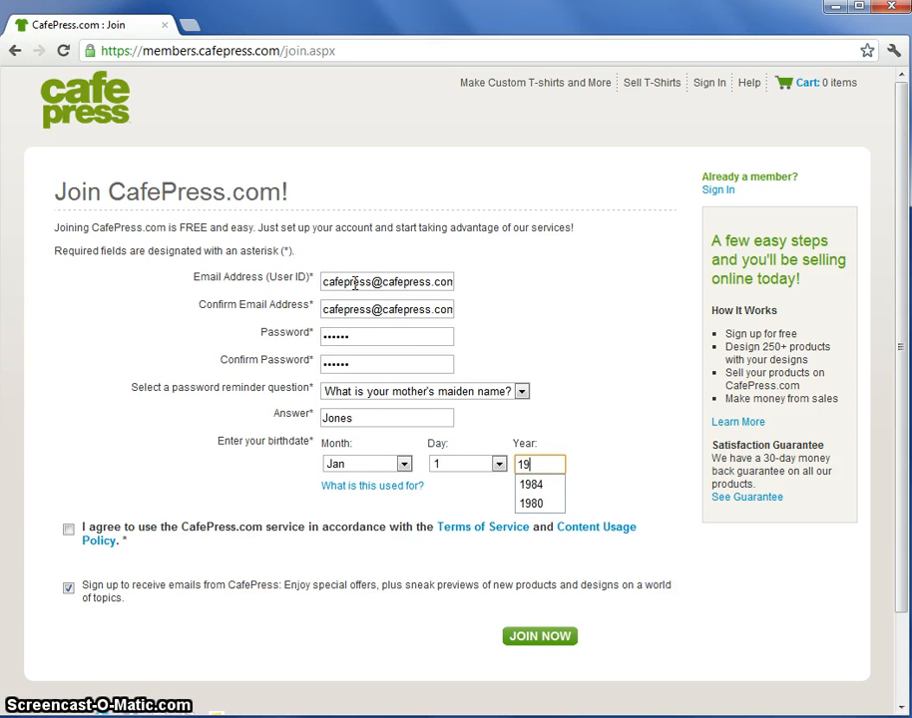
{"action": "left_click", "coordinate": [539, 485]}
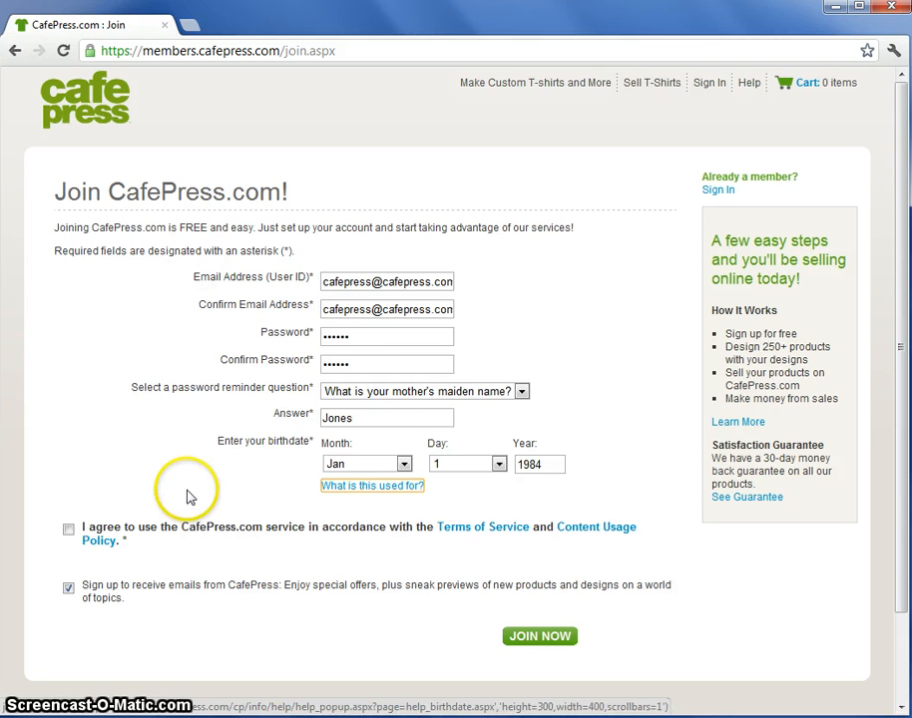
{"action": "mouse_move", "coordinate": [182, 507]}
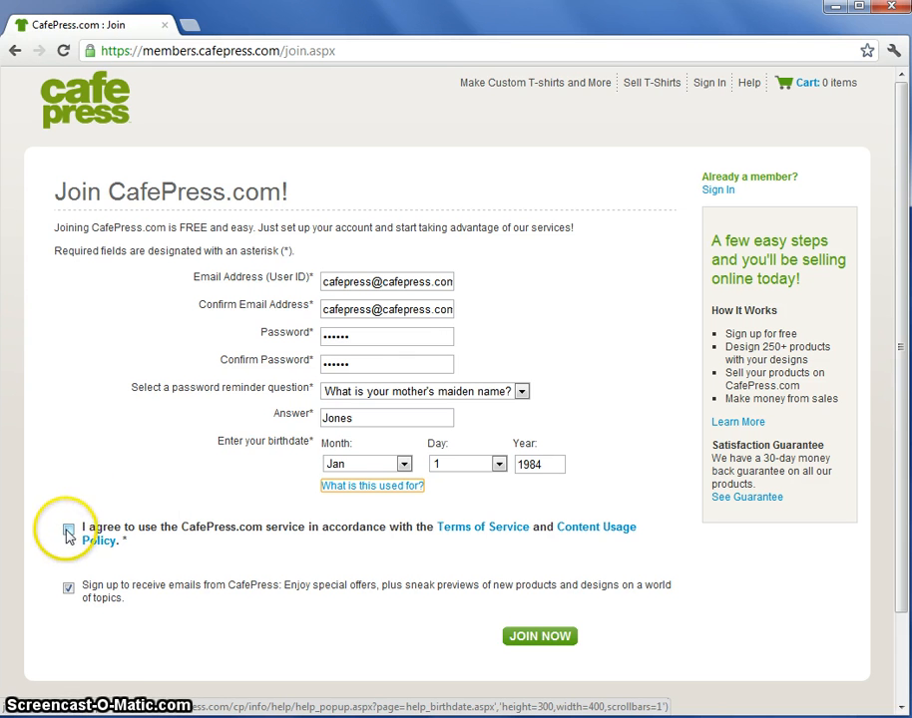
{"action": "left_click", "coordinate": [68, 528]}
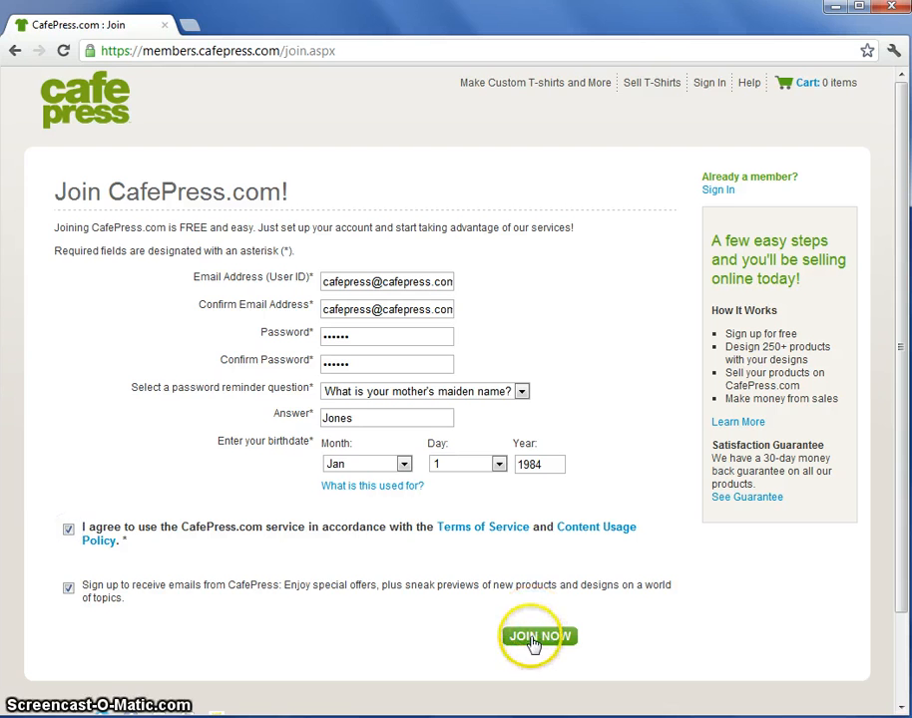
{"action": "left_click", "coordinate": [541, 637]}
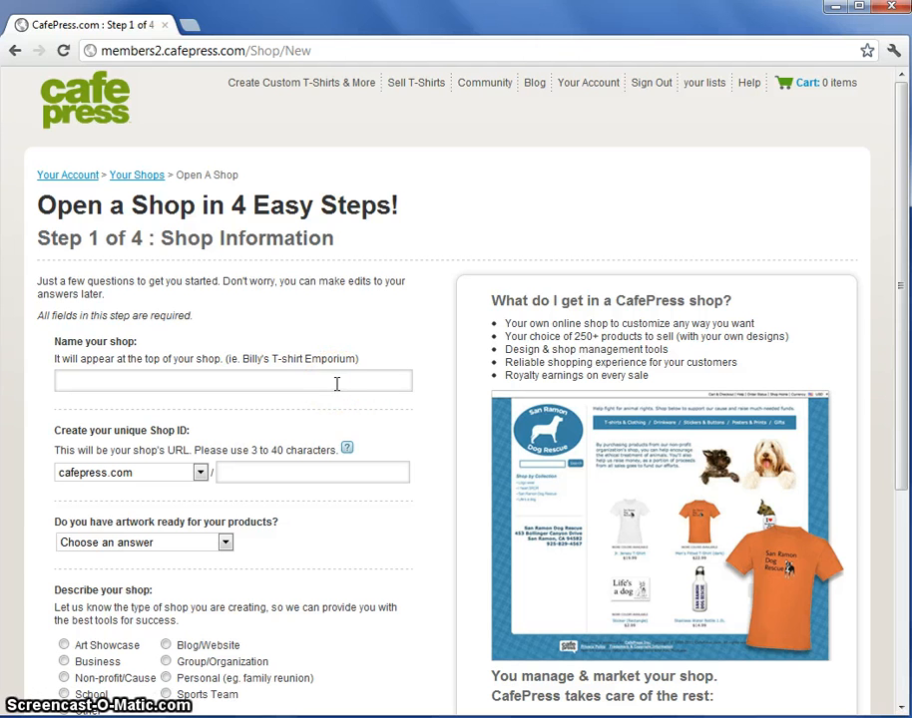
- Name the shop 'The CafePress Logo Shop' with shop ID cafepresslogo
{"action": "left_click", "coordinate": [233, 381]}
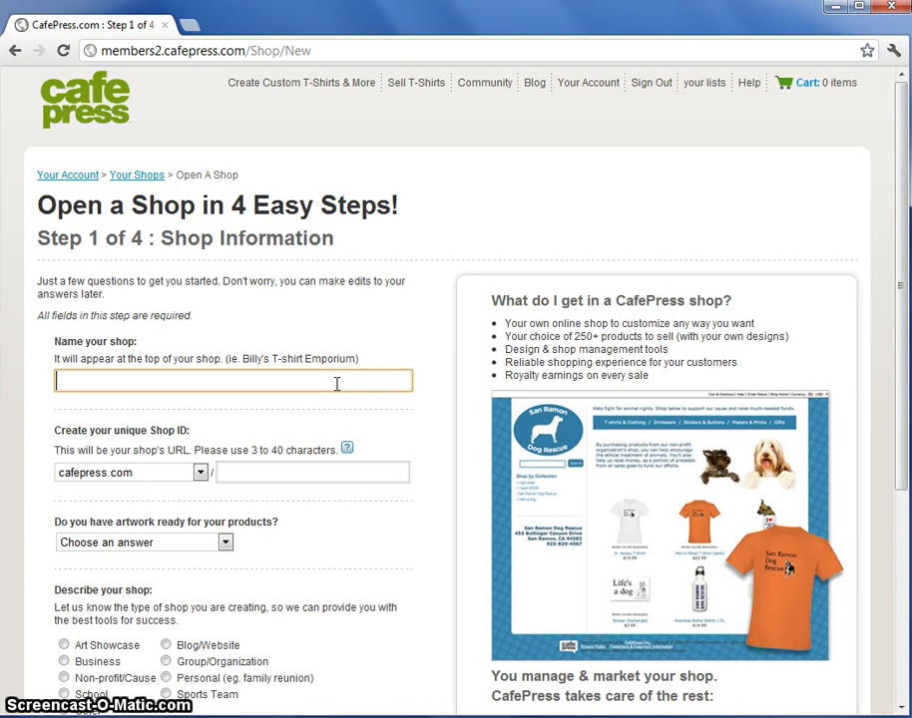
{"action": "type", "text": "T"}
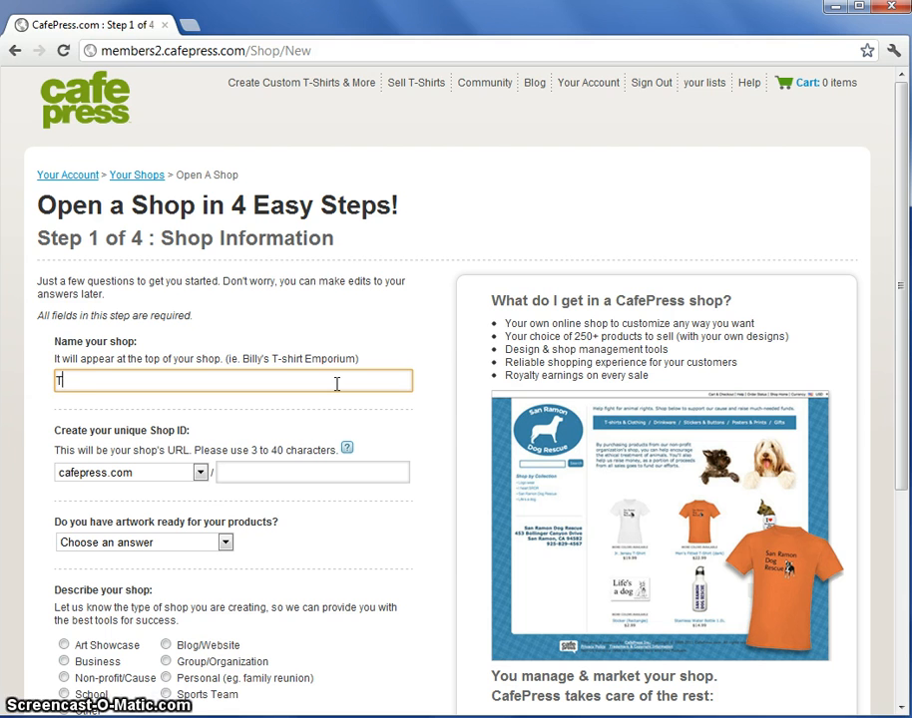
{"action": "type", "text": "The CafePress"}
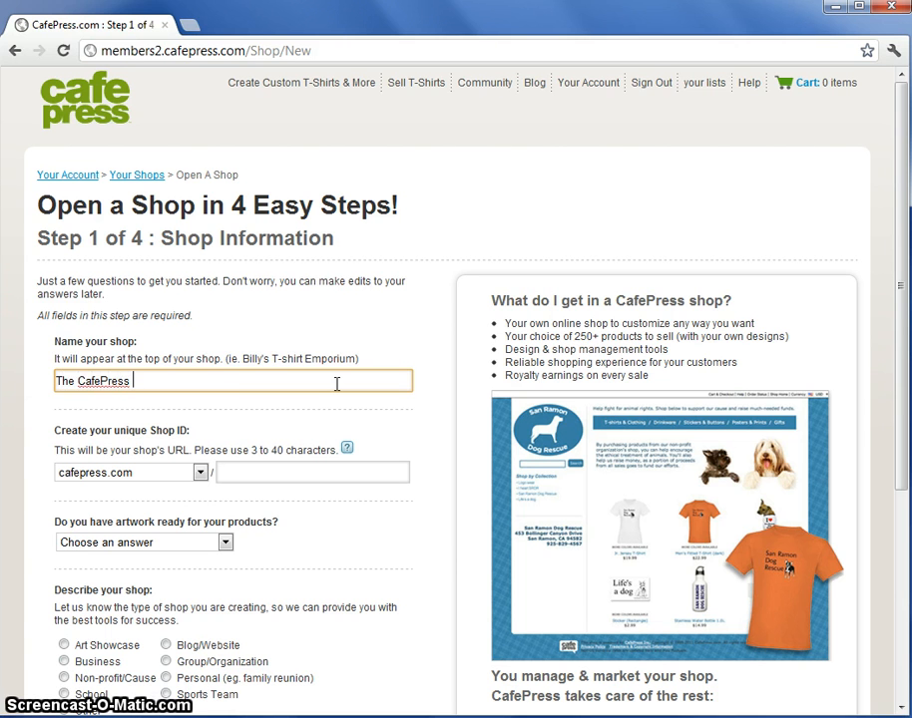
{"action": "type", "text": "Logo Shop"}
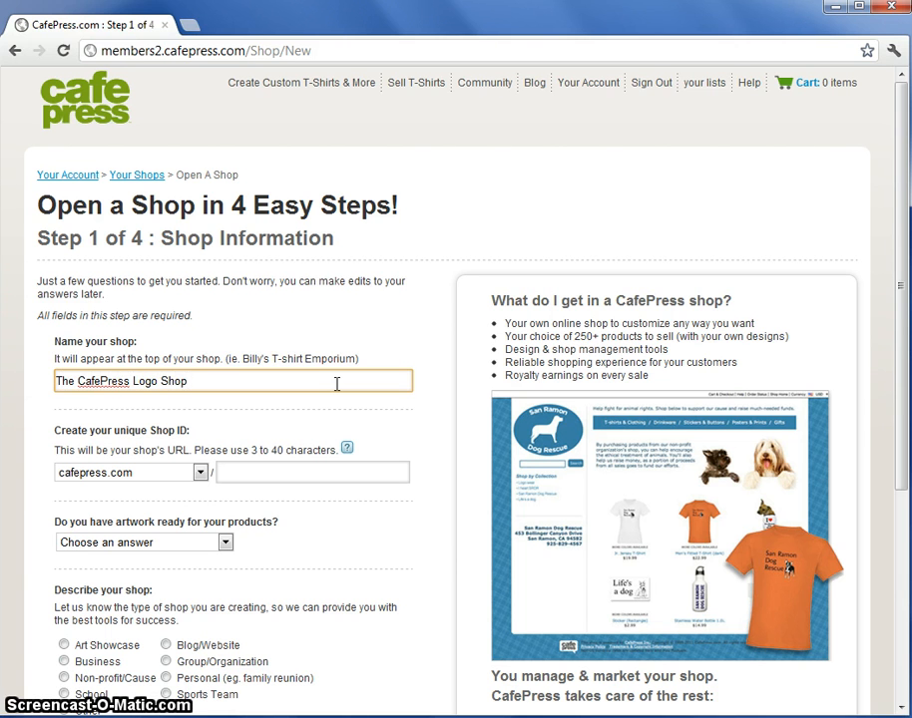
{"action": "type", "text": "TheCafePressLogoShop"}
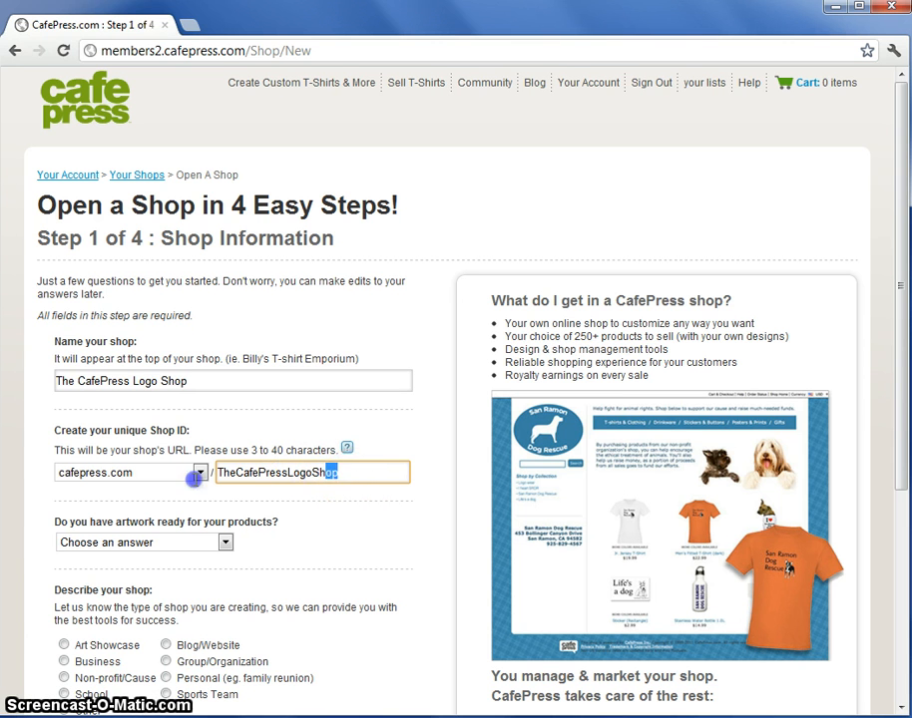
{"action": "type", "text": "cafepress"}
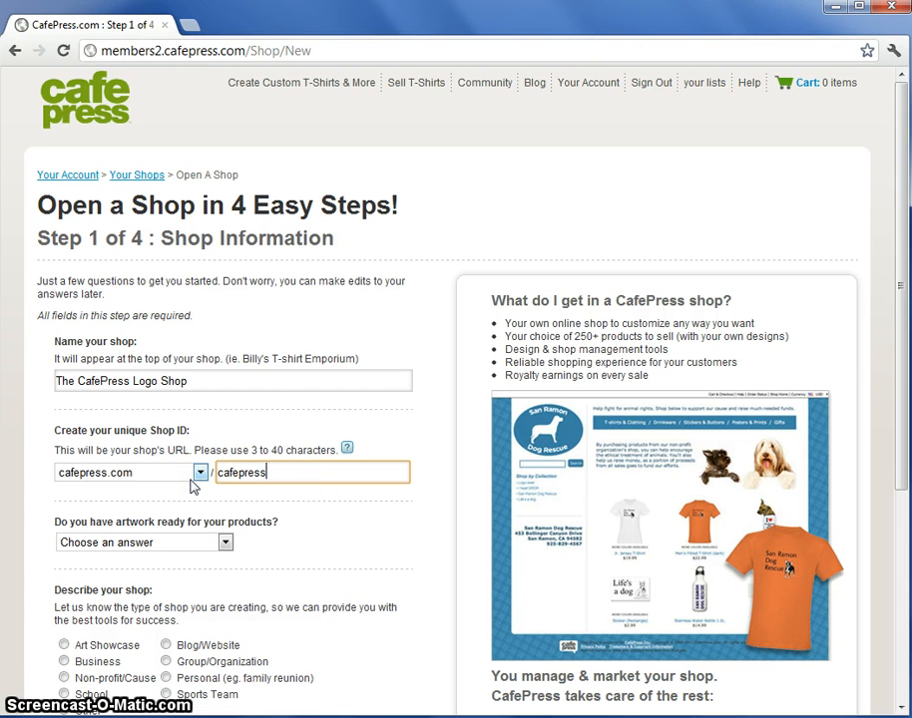
{"action": "type", "text": "logo"}
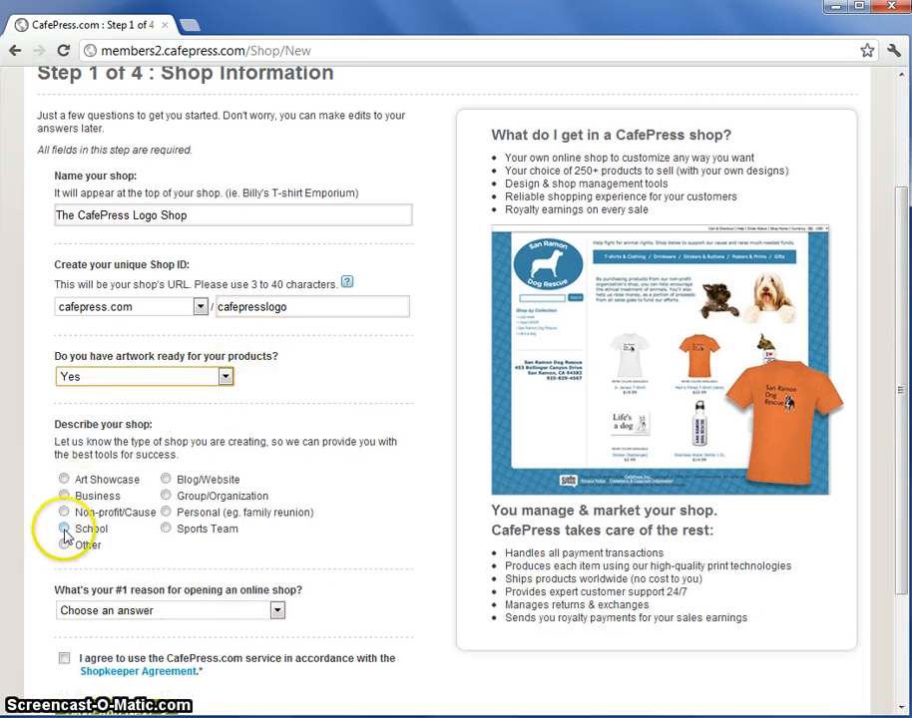
- Choose 'Offer logo-wear for my business', accept the Shopkeeper Agreement, and save
{"action": "left_click", "coordinate": [277, 611]}
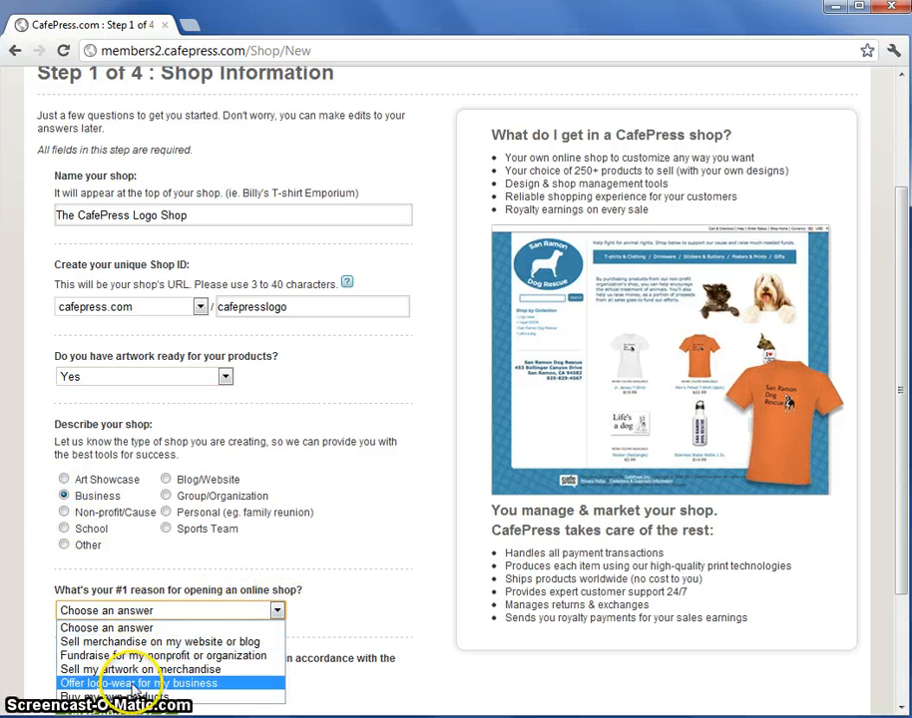
{"action": "left_click", "coordinate": [129, 683]}
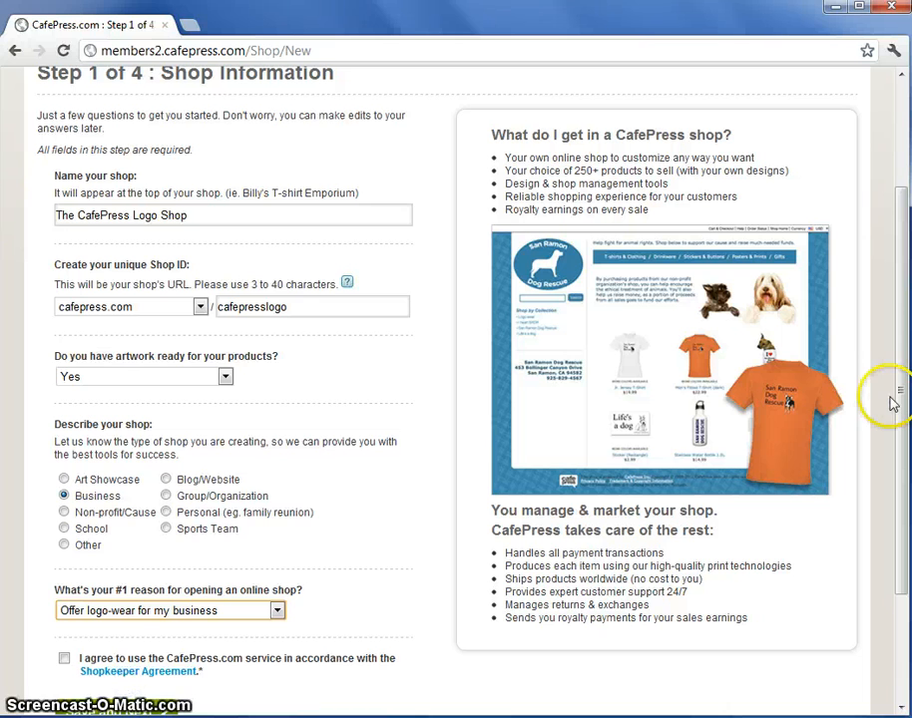
{"action": "scroll", "scroll_direction": "down", "scroll_amount": 3}
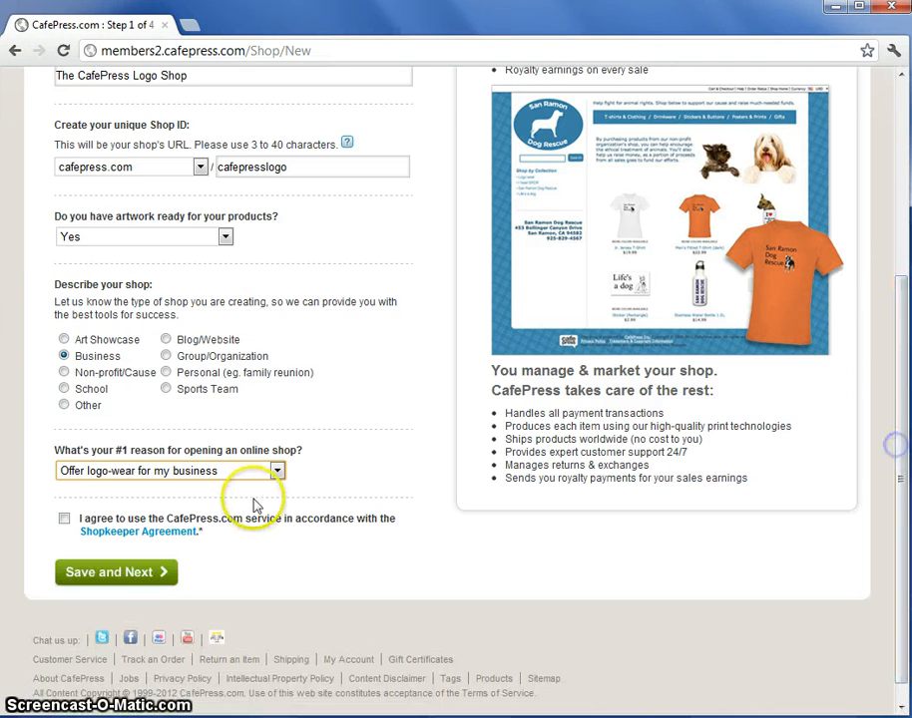
{"action": "left_click", "coordinate": [59, 517]}
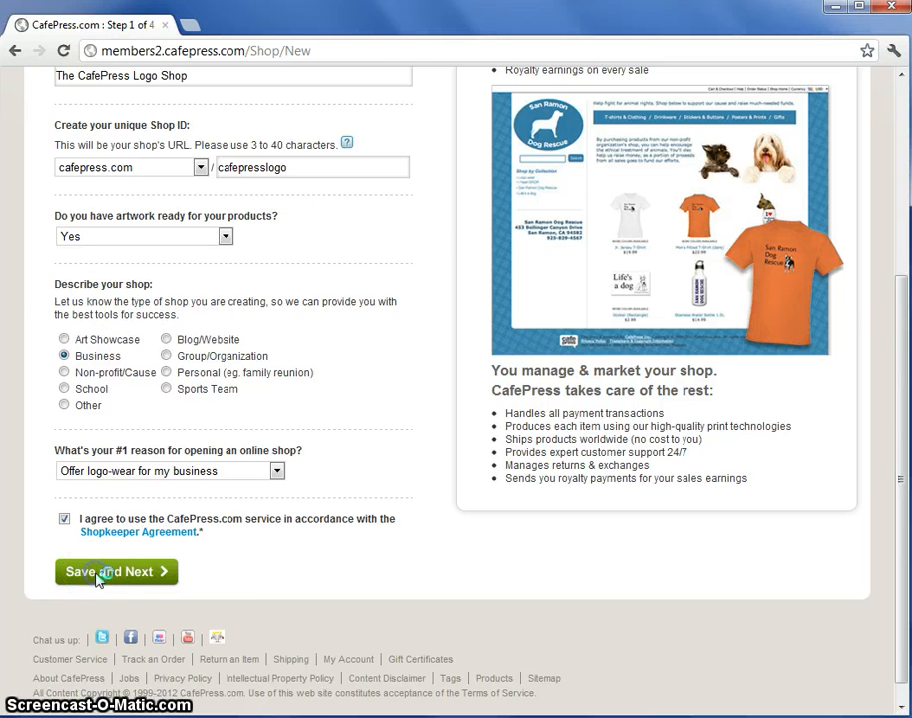
{"action": "left_click", "coordinate": [112, 571]}
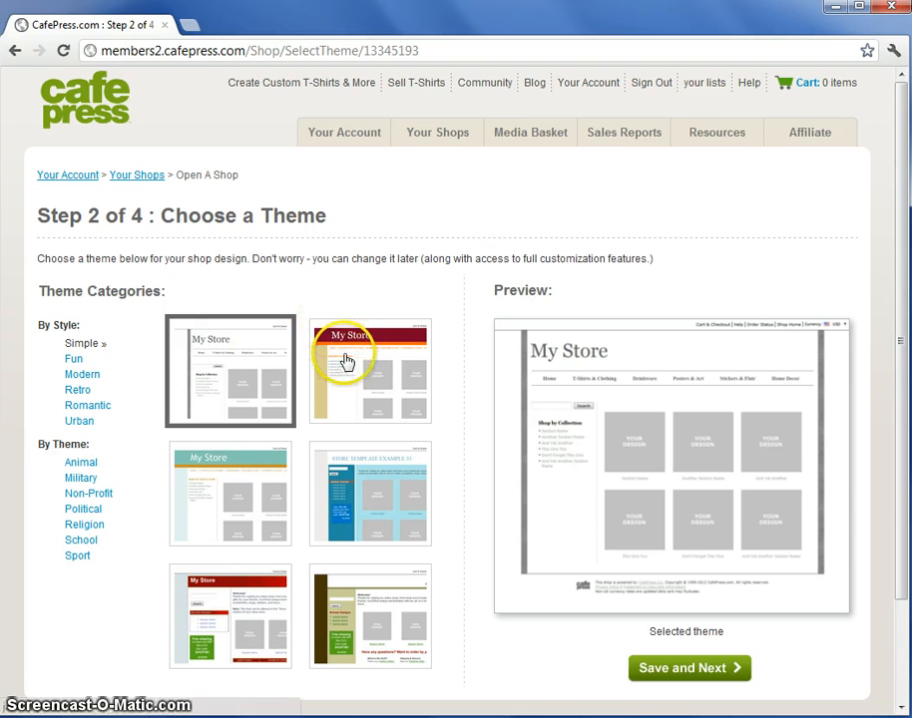
- Select the black-header Modern theme and save it
{"action": "left_click", "coordinate": [369, 368]}
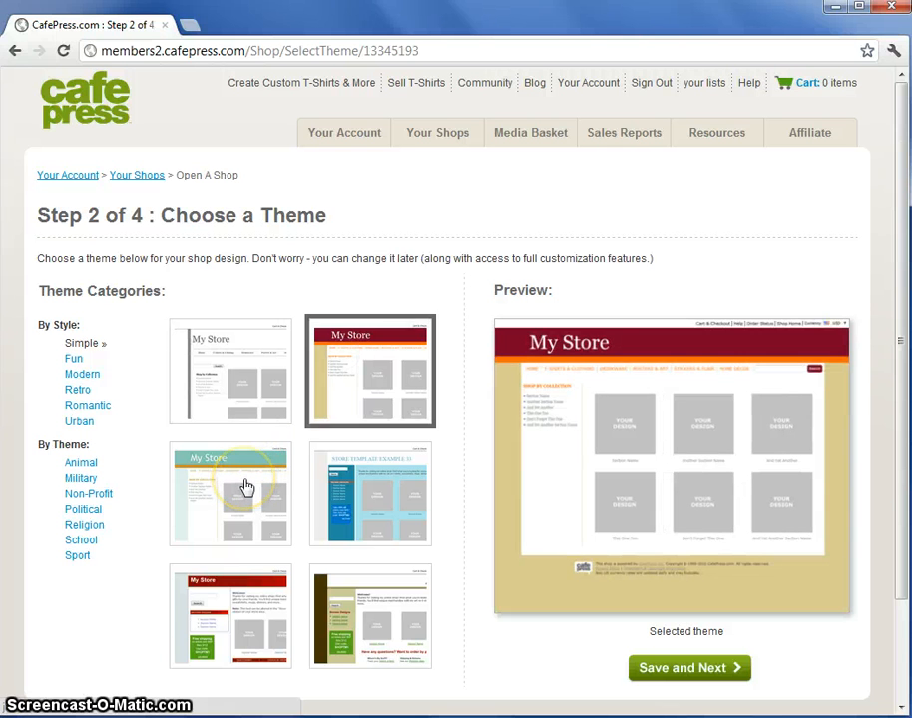
{"action": "left_click", "coordinate": [80, 374]}
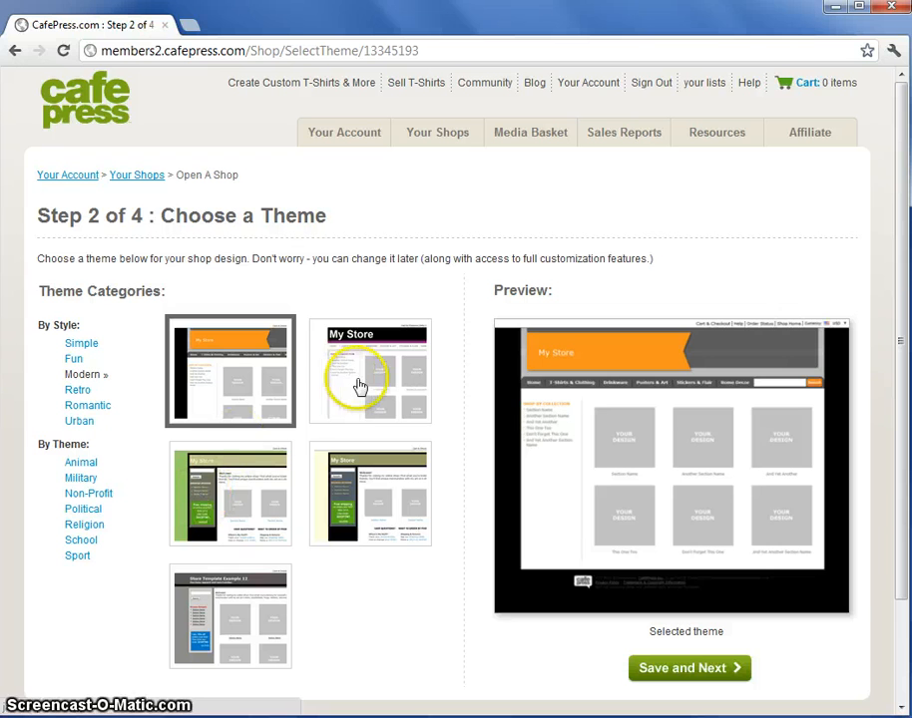
{"action": "left_click", "coordinate": [688, 667]}
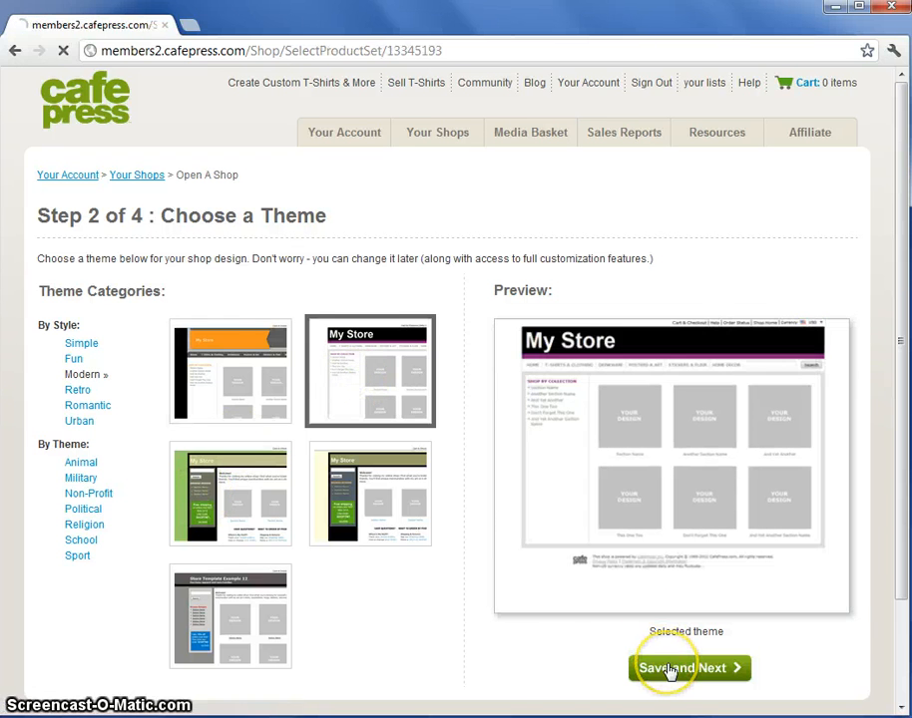
{"action": "left_click", "coordinate": [679, 668]}
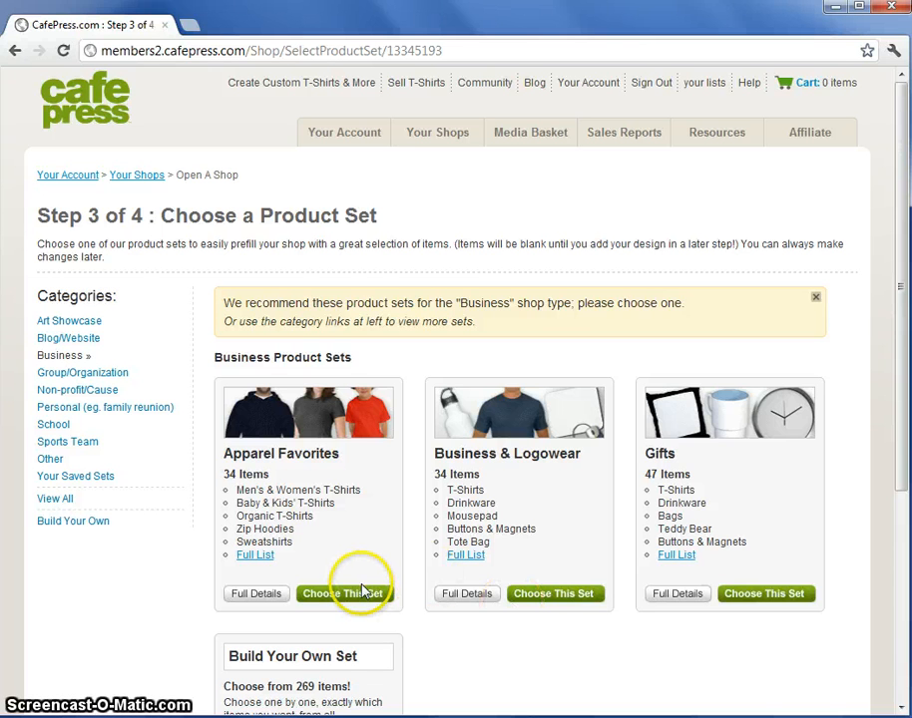
- Pick the Apparel Favorites product set
{"action": "left_click", "coordinate": [342, 594]}
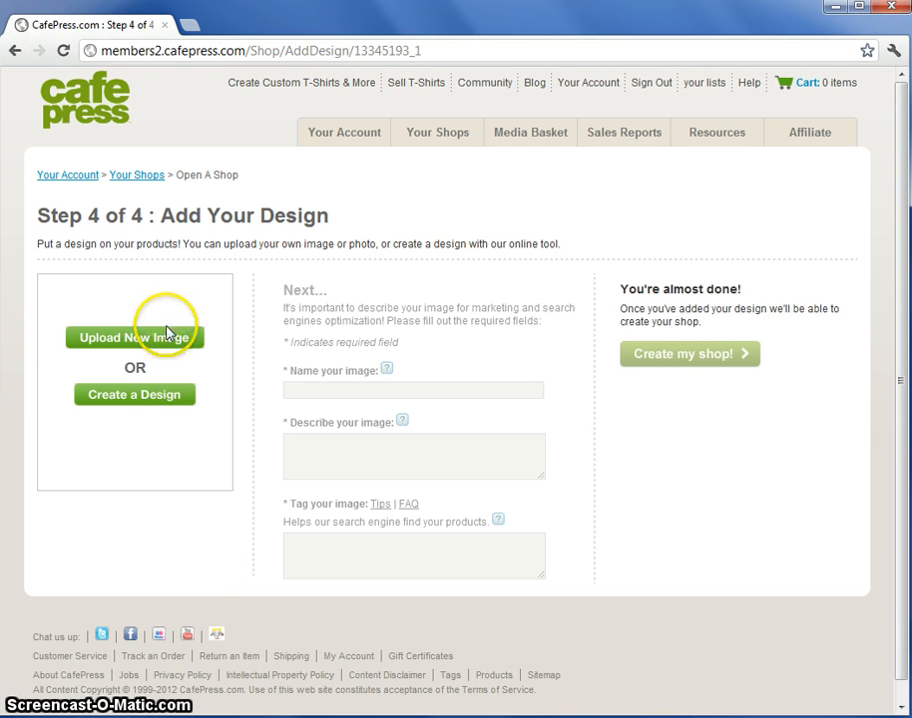
- Start a new image upload and accept the content rights declaration
{"action": "left_click", "coordinate": [135, 336]}
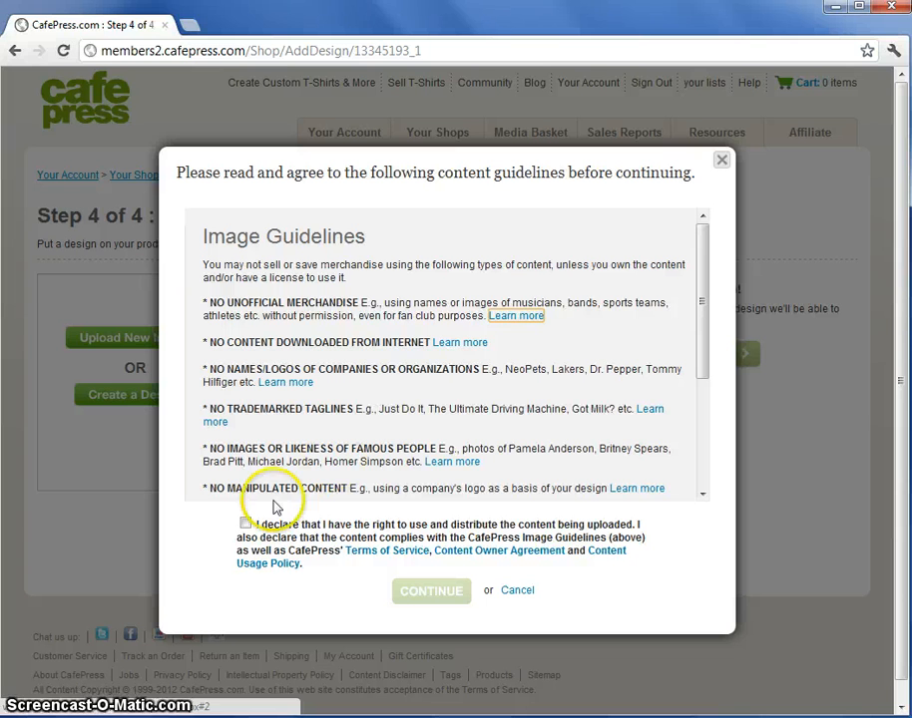
{"action": "left_click", "coordinate": [244, 524]}
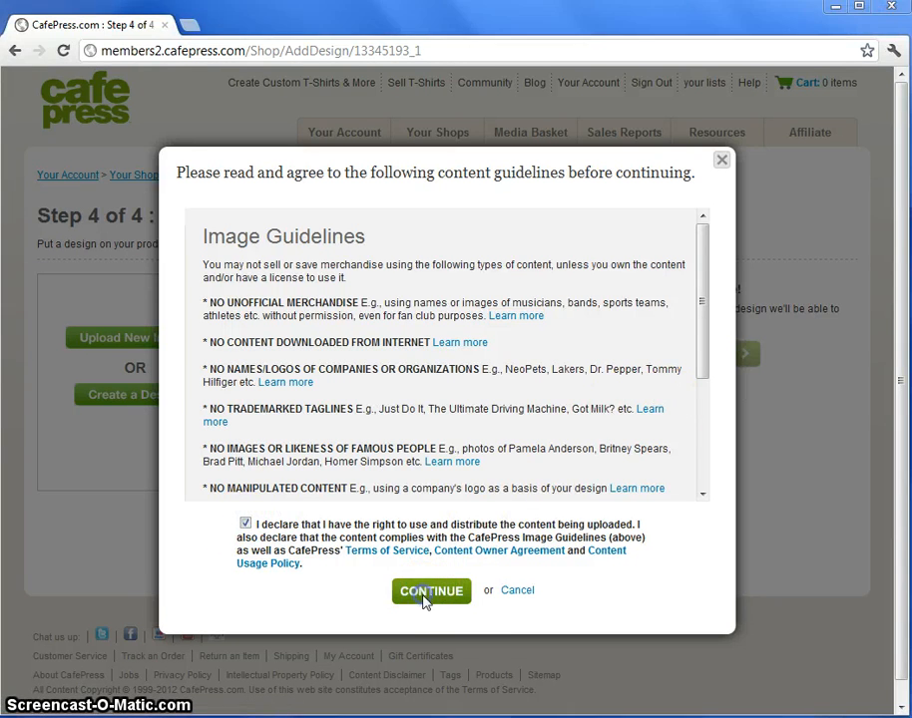
{"action": "left_click", "coordinate": [431, 591]}
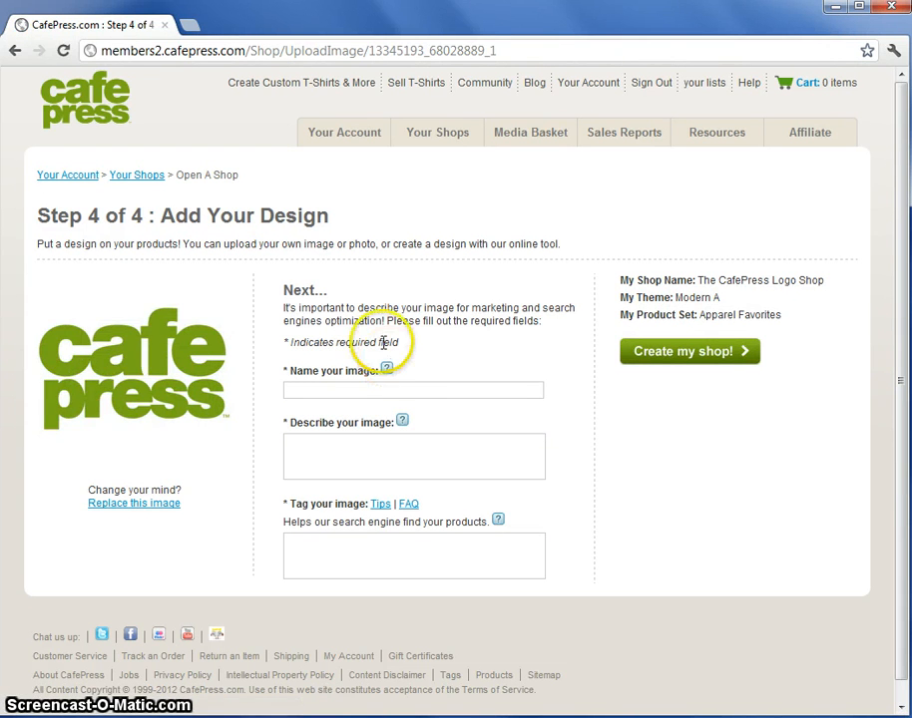
- Name the design 'CafePress', tag it 'cafepress, cafe', create the shop and visit it
{"action": "type", "text": "CafePress Logo"}
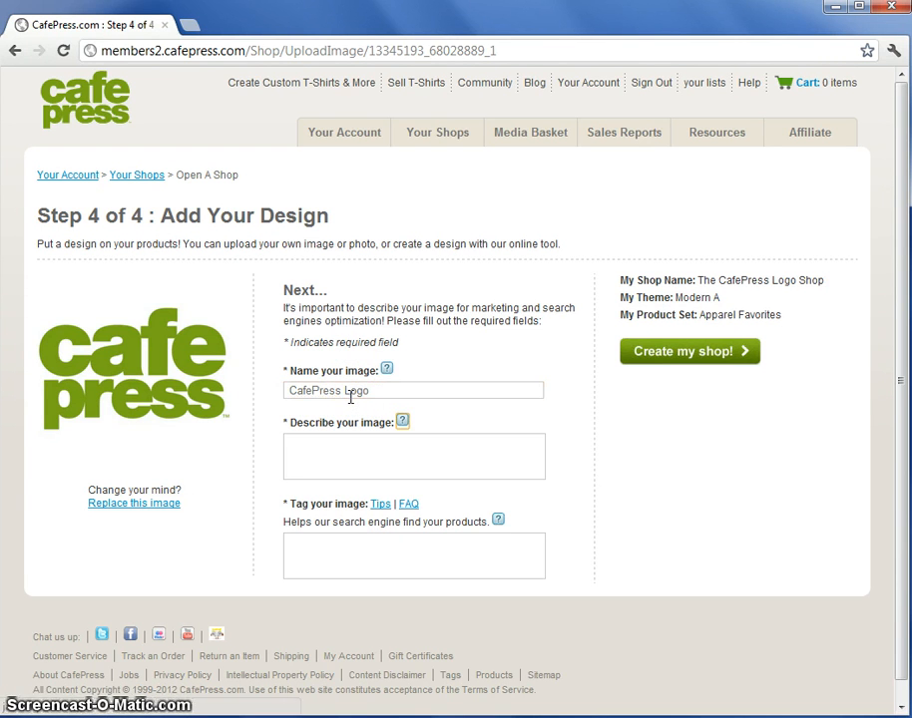
{"action": "type", "text": "CafePress Logo"}
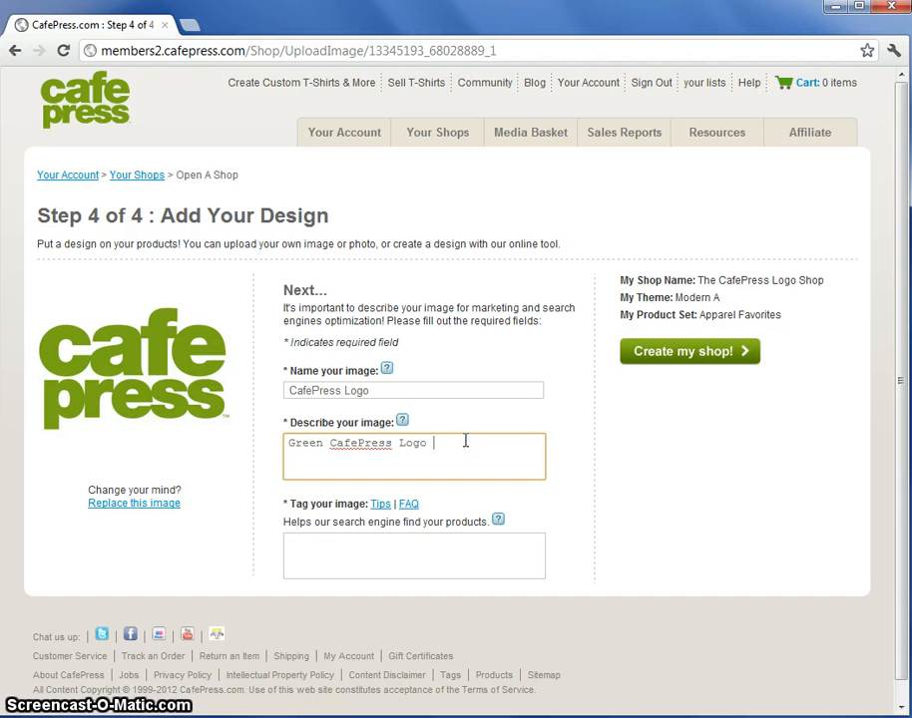
{"action": "left_click", "coordinate": [413, 555]}
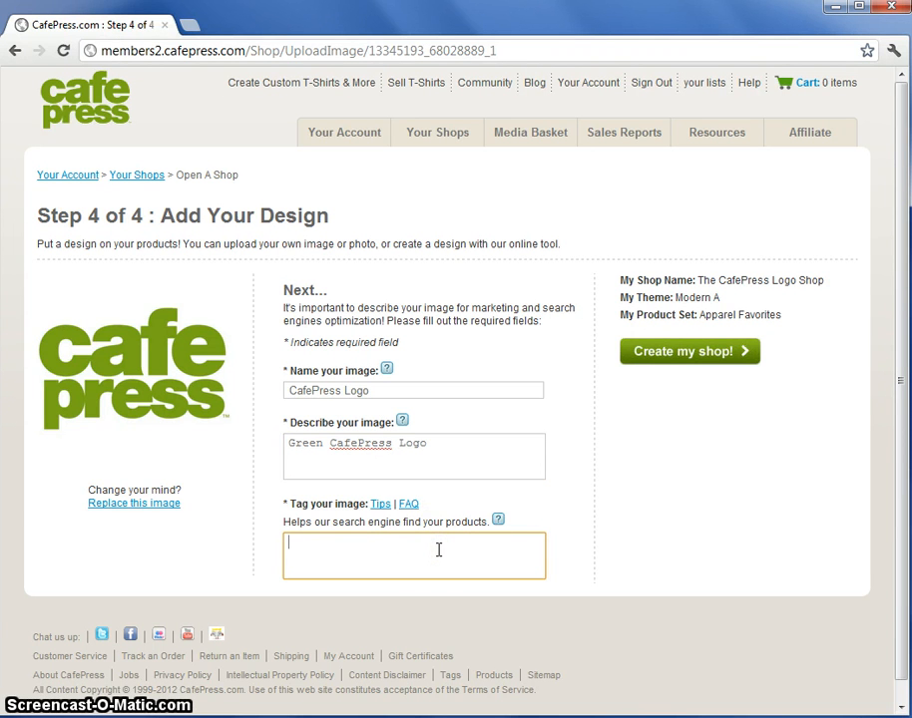
{"action": "type", "text": "cafepress, cafepress logo, green cafepress logo"}
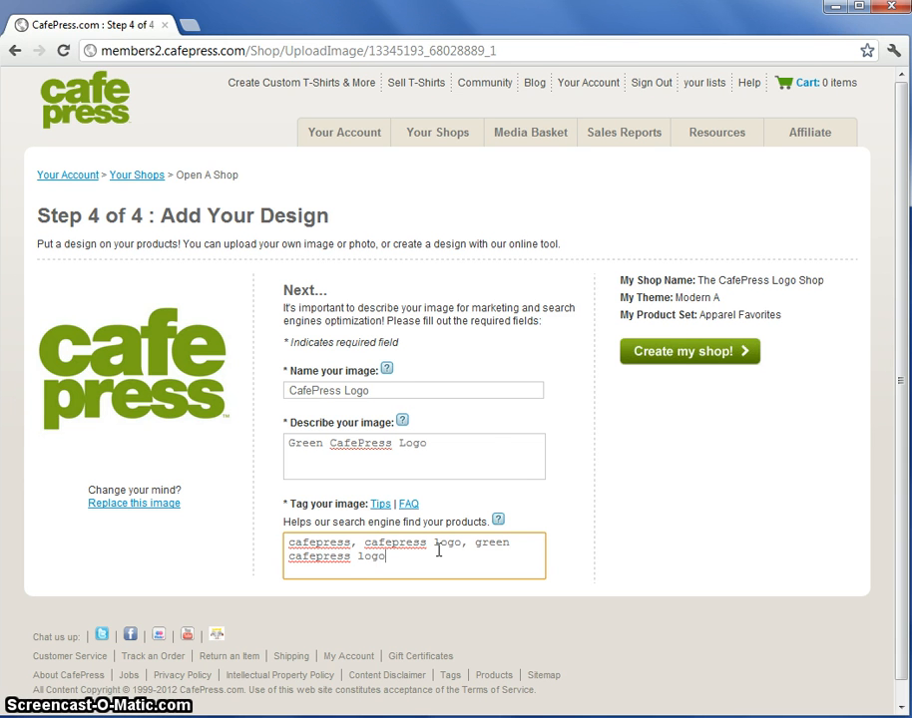
{"action": "mouse_move", "coordinate": [661, 357]}
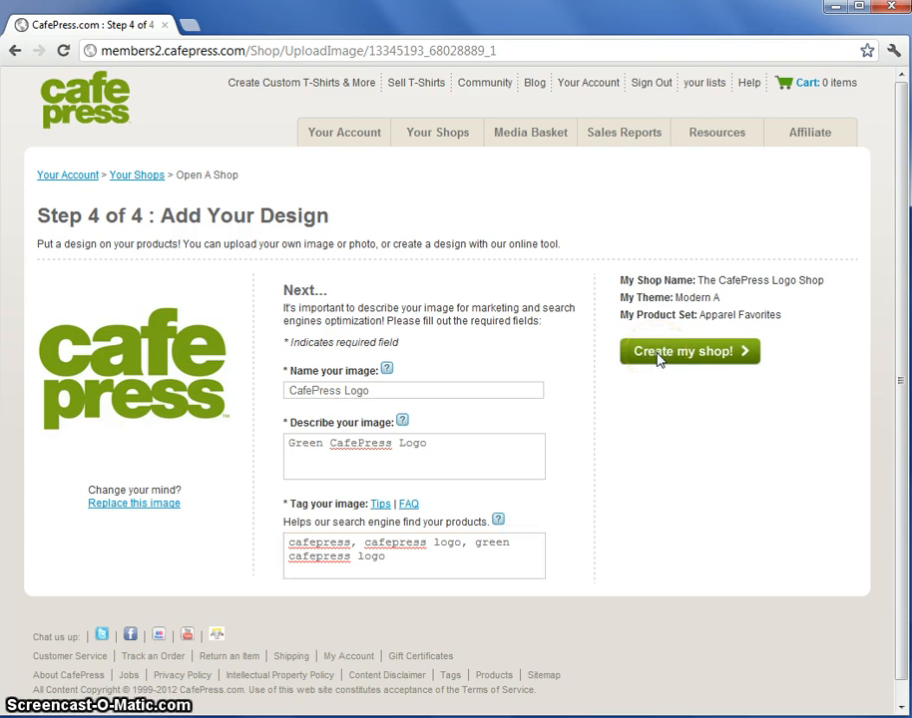
{"action": "left_click", "coordinate": [689, 351]}
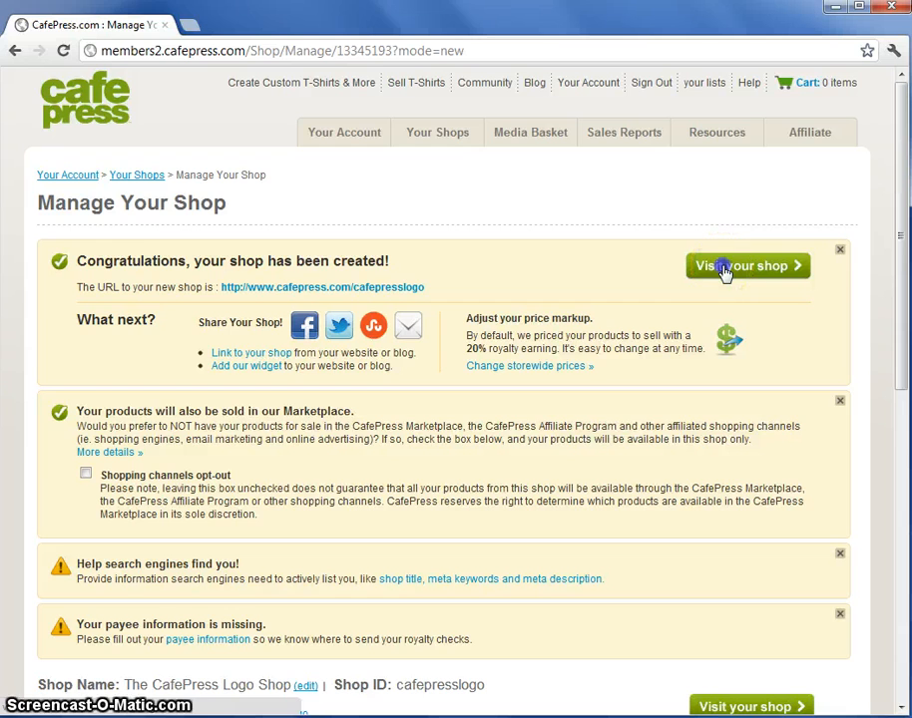
{"action": "left_click", "coordinate": [746, 265]}
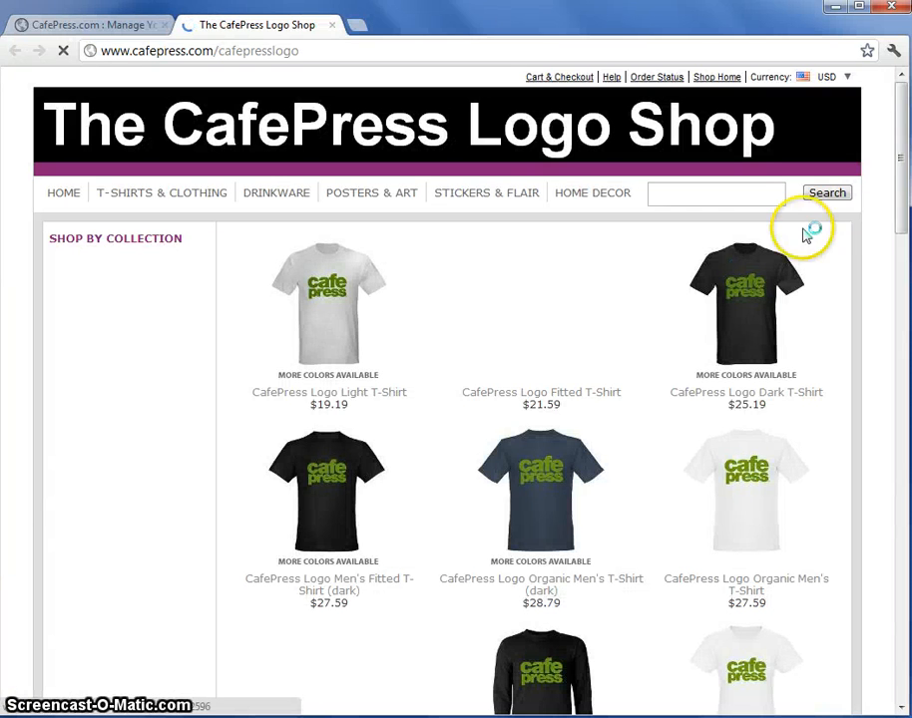